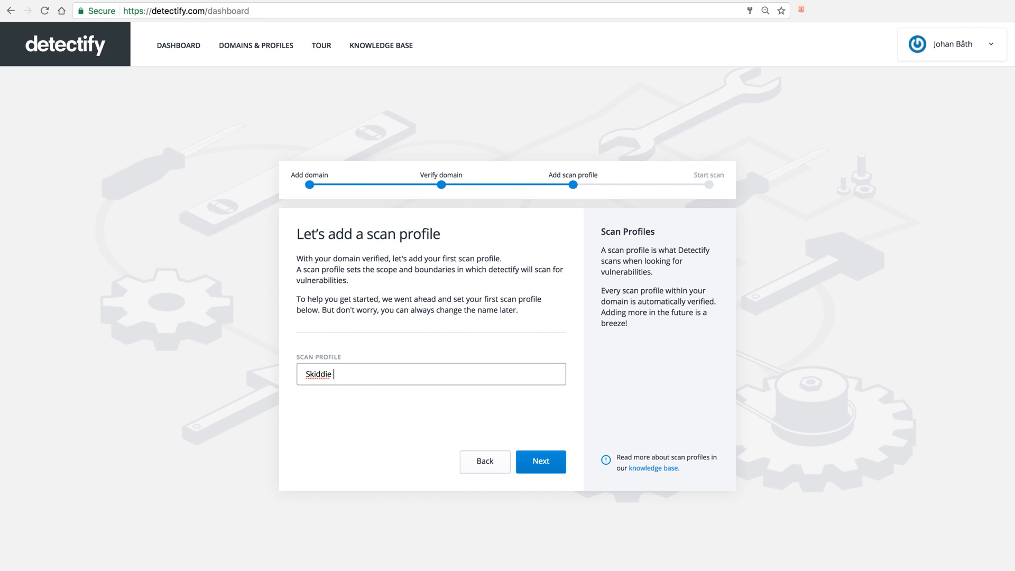
Name the scan profile 'Skiddie Main Site' and continue to the ready-to-scan step.
{"action": "type", "text": "Main Site"}
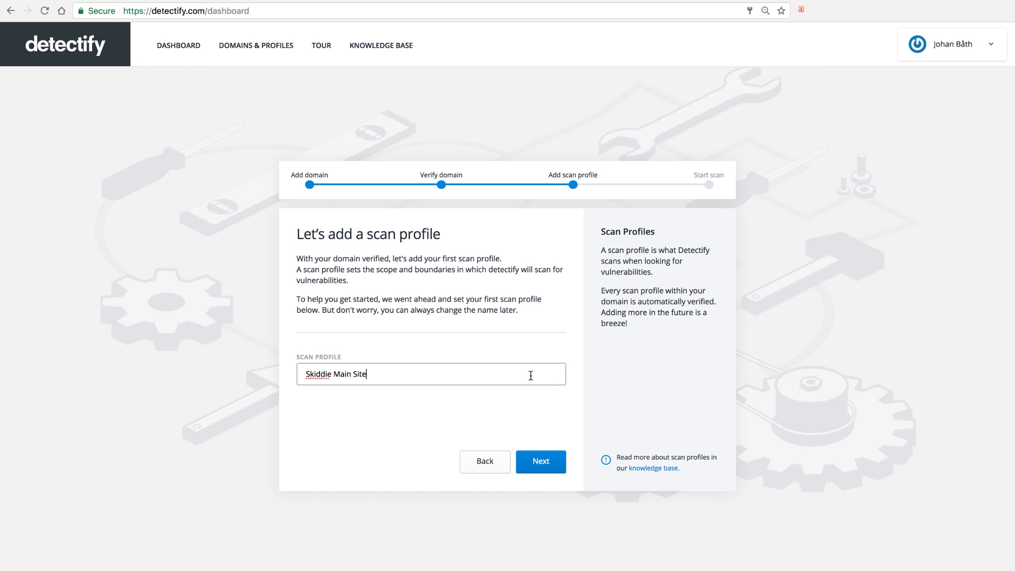
{"action": "left_click", "coordinate": [540, 461]}
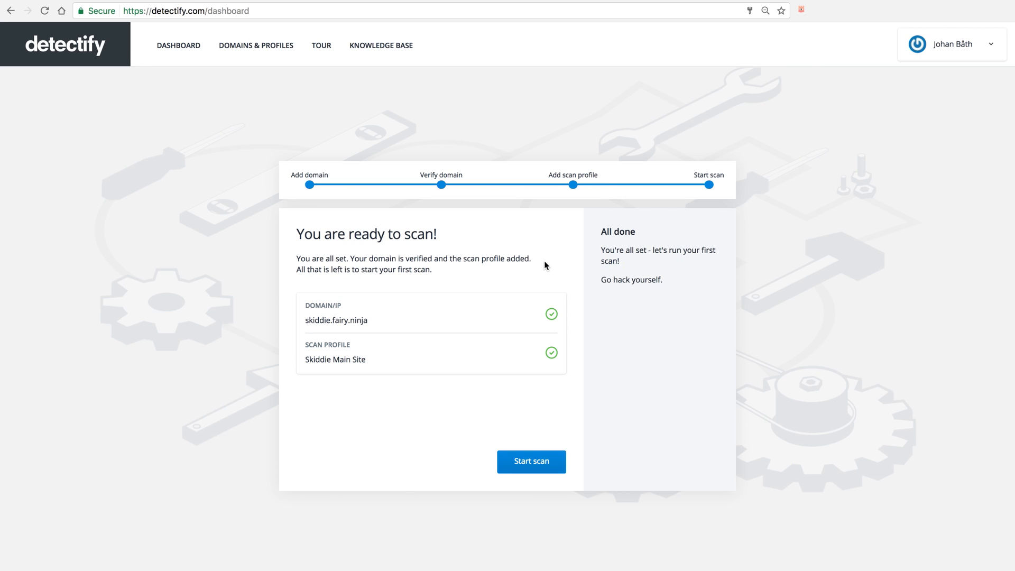
{"action": "mouse_move", "coordinate": [273, 309]}
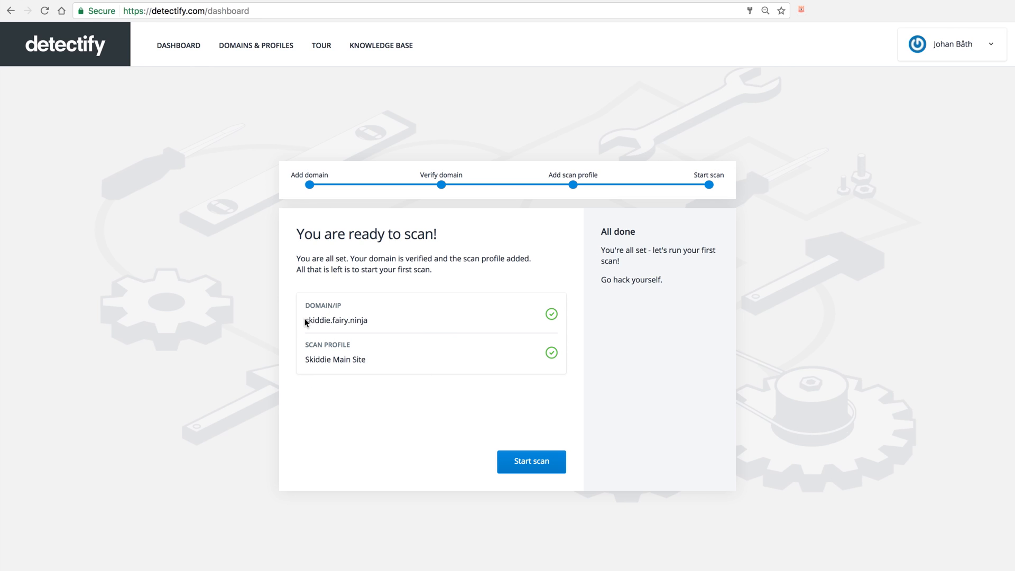
{"action": "mouse_move", "coordinate": [350, 370]}
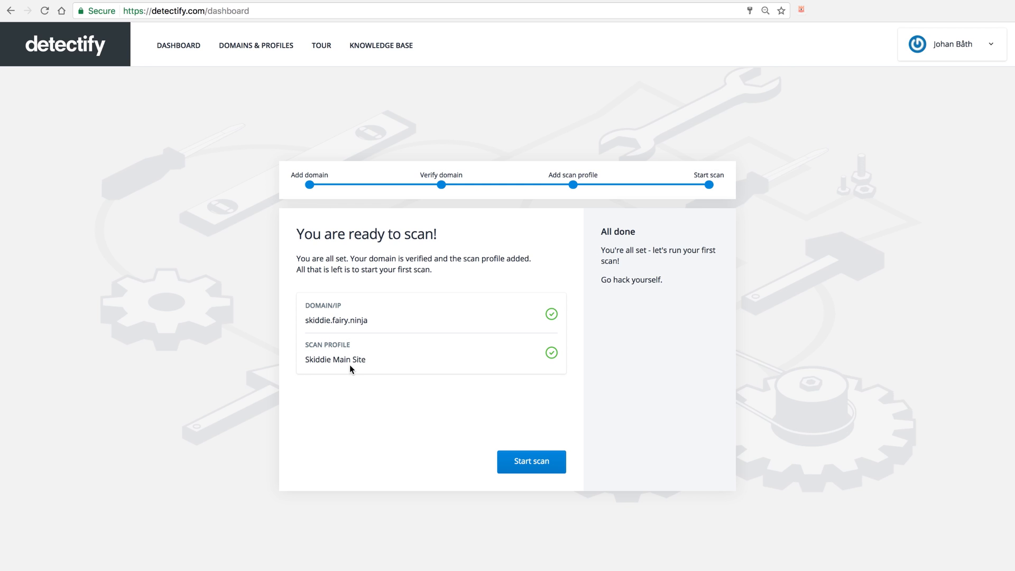
Start the first scan of skiddie.fairy.ninja under the Skiddie Main Site profile.
{"action": "left_click", "coordinate": [530, 462]}
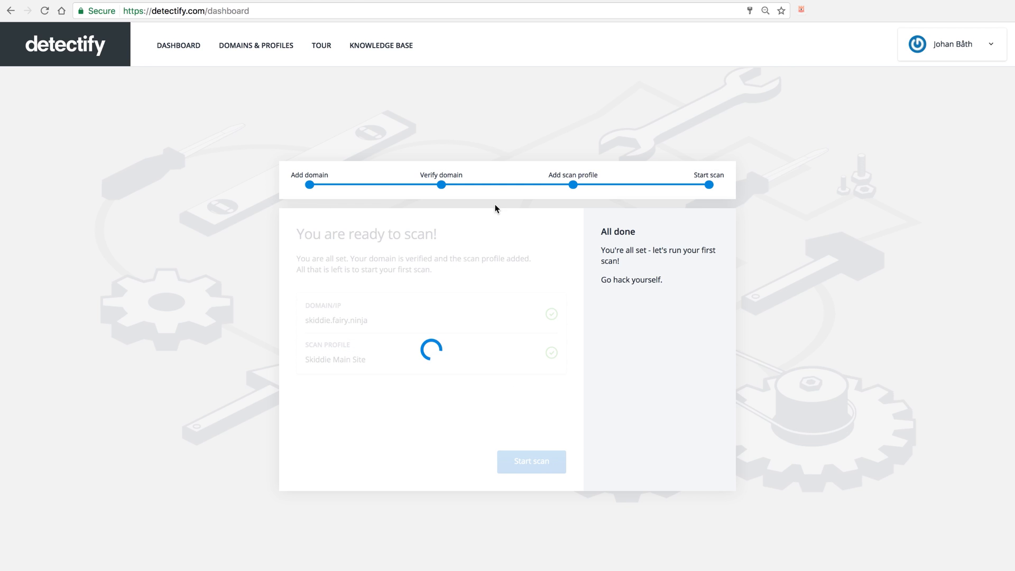
{"action": "left_click", "coordinate": [530, 462]}
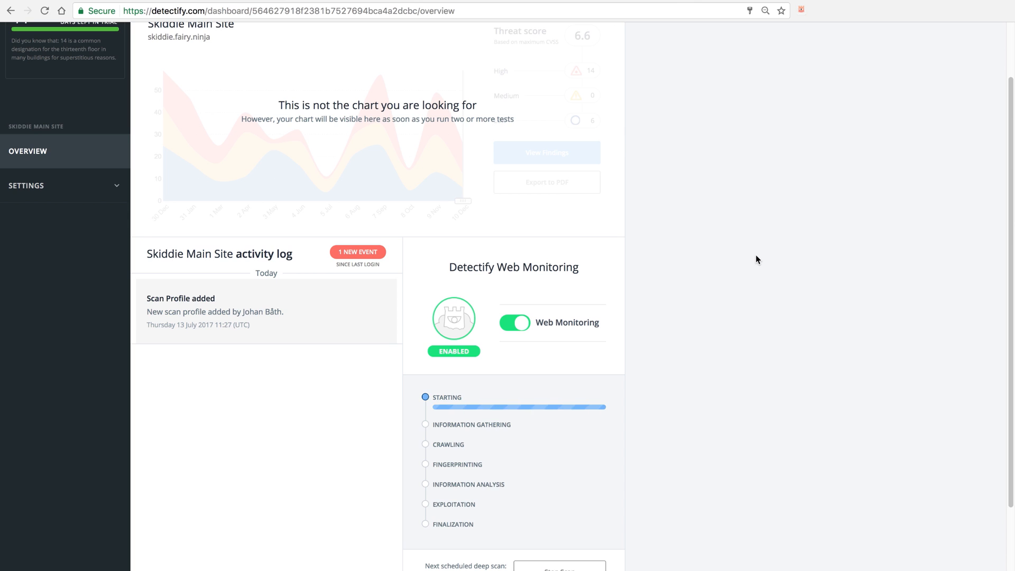
{"action": "mouse_move", "coordinate": [744, 242]}
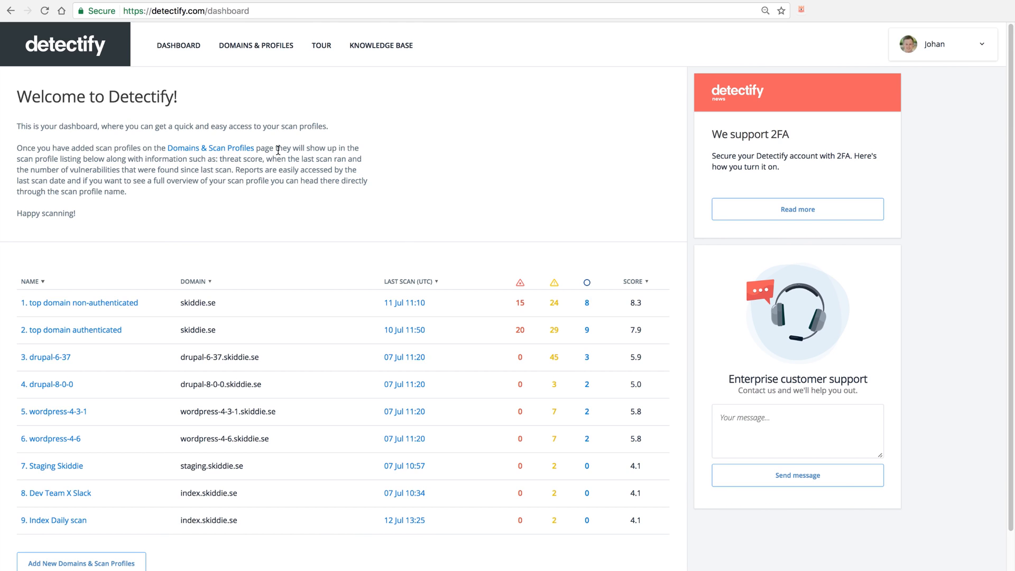
{"action": "mouse_move", "coordinate": [140, 465]}
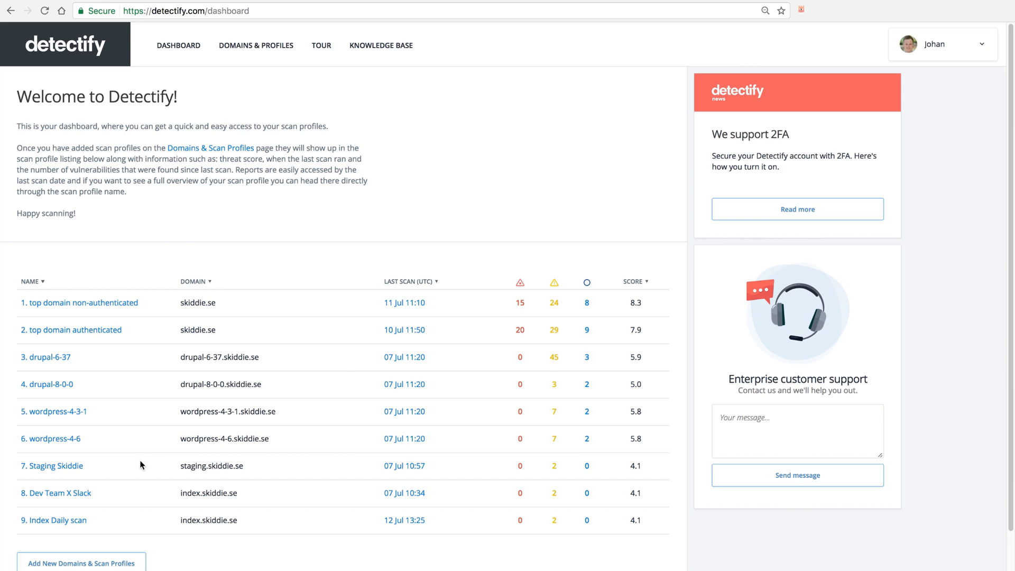
{"action": "mouse_move", "coordinate": [80, 302]}
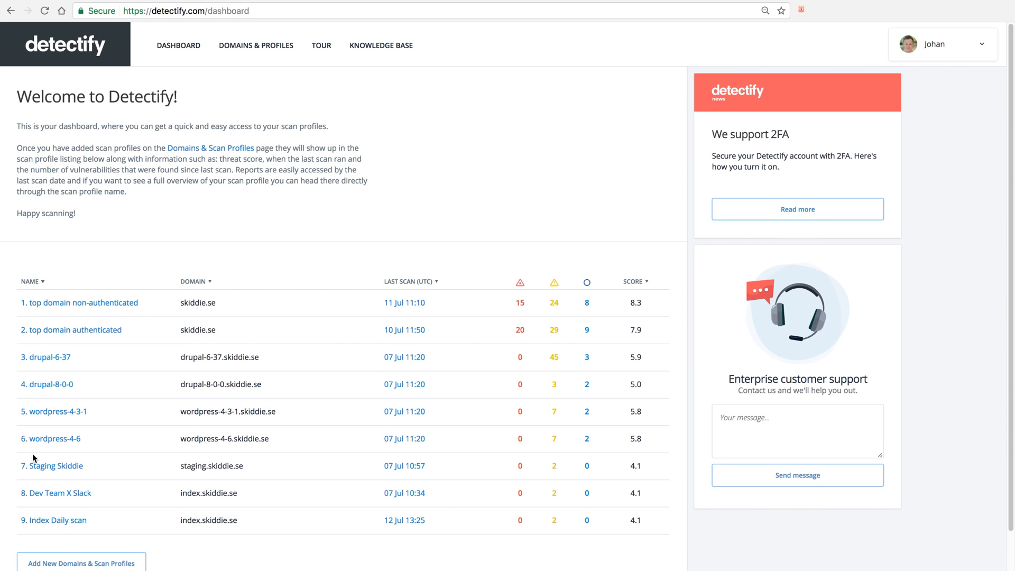
{"action": "mouse_move", "coordinate": [193, 199]}
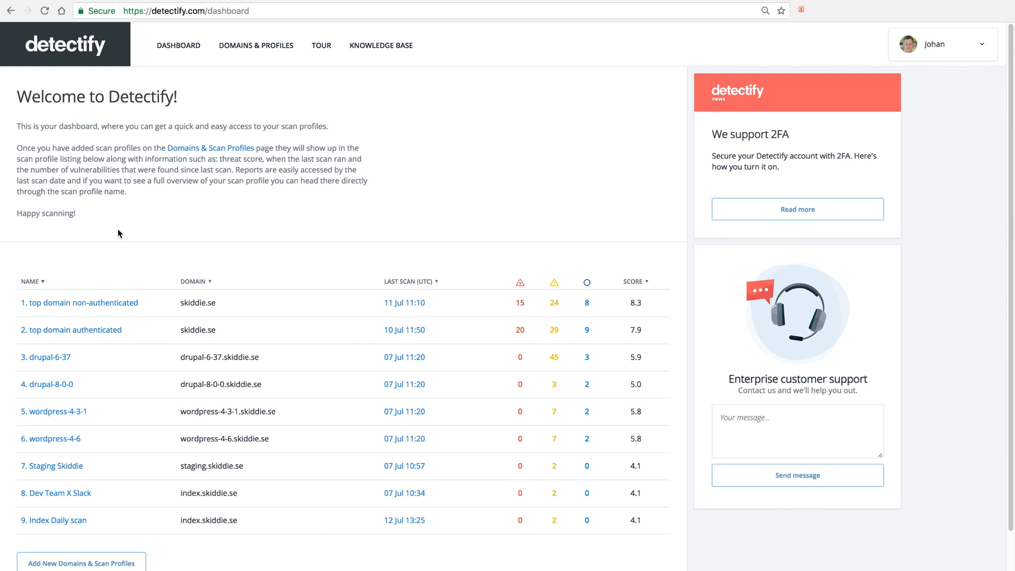
{"action": "mouse_move", "coordinate": [62, 259]}
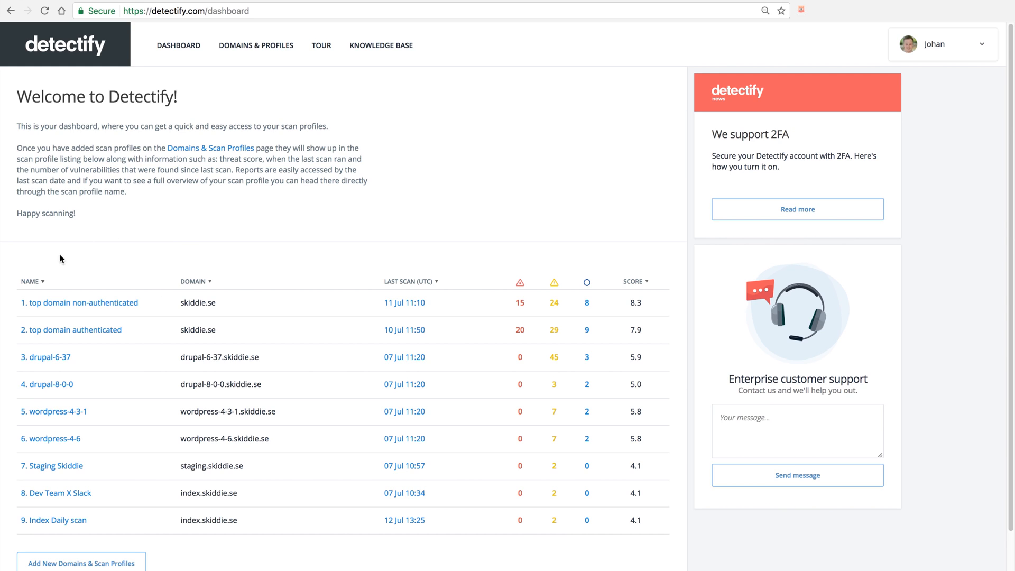
{"action": "mouse_move", "coordinate": [70, 348]}
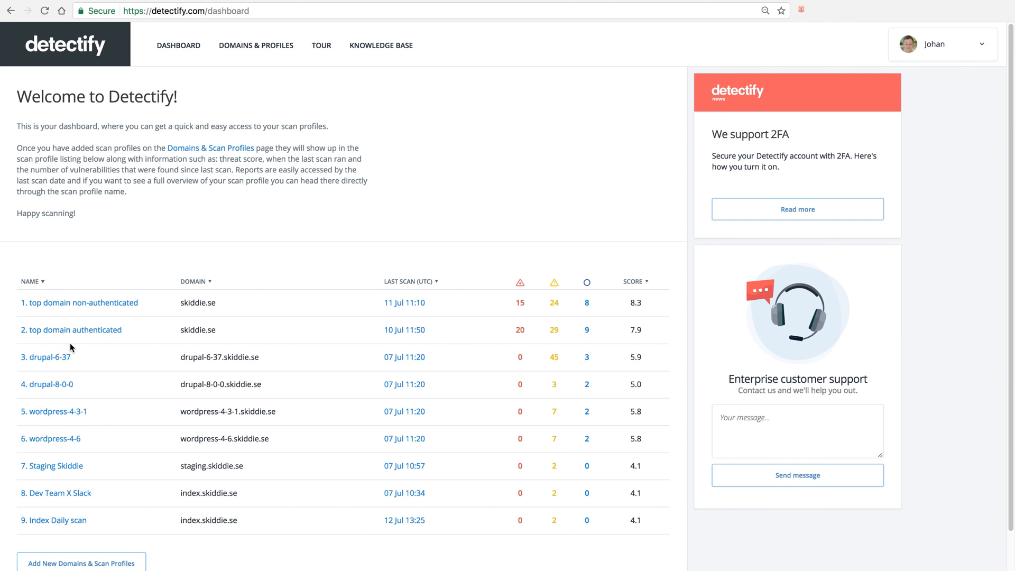